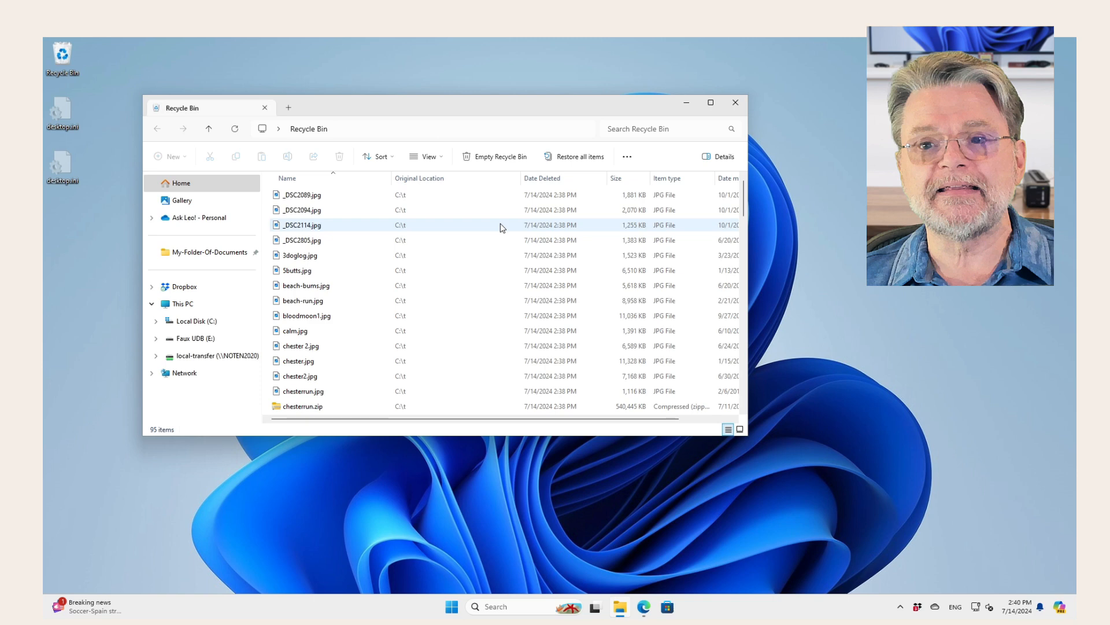
Empty the Windows Recycle Bin from its desktop icon, permanently deleting all 95 items.
scroll("down", 3)
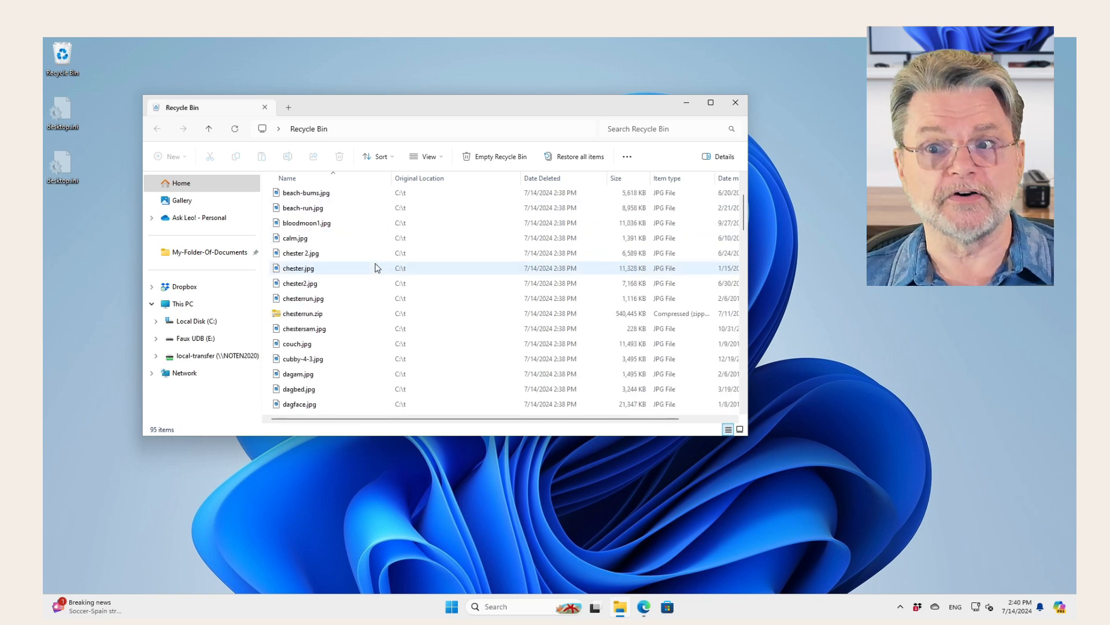
scroll("up", 3)
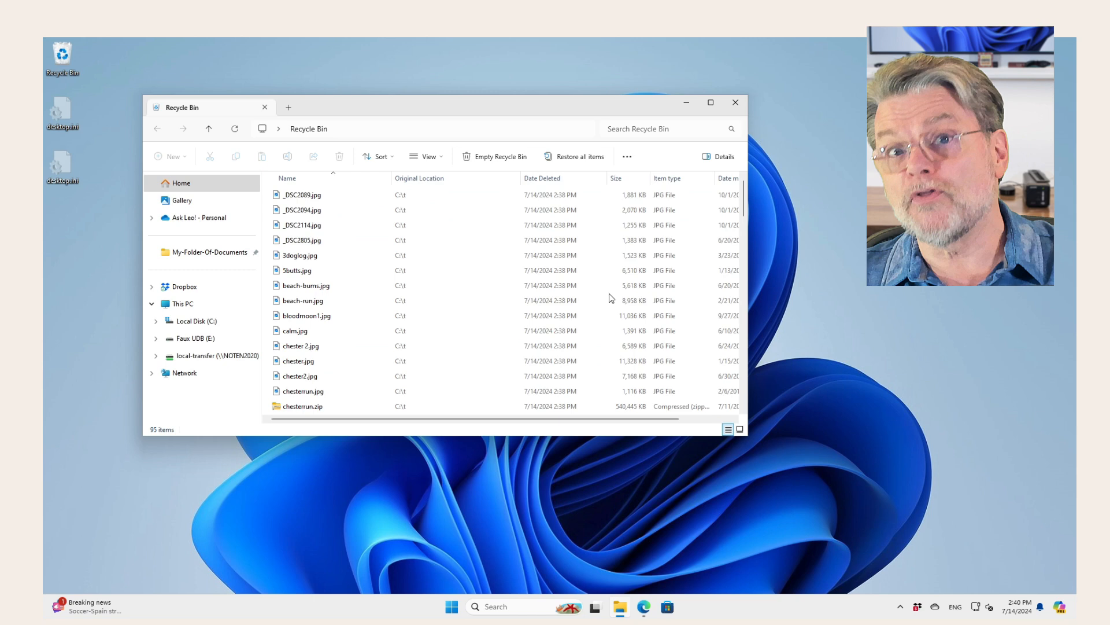
mouse_move(610, 296)
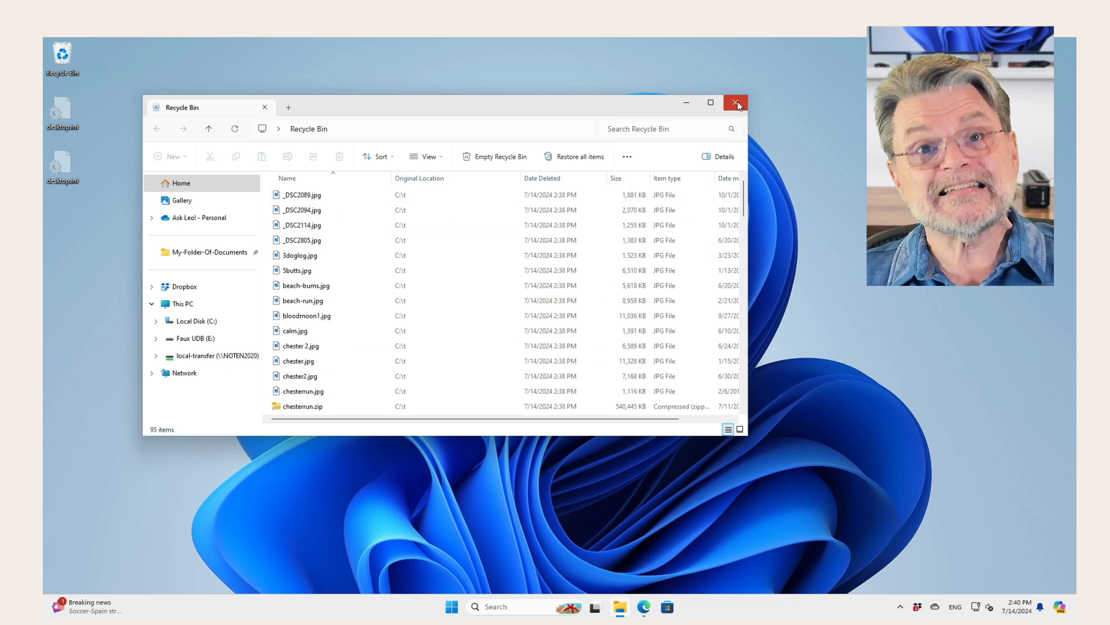
left_click(736, 103)
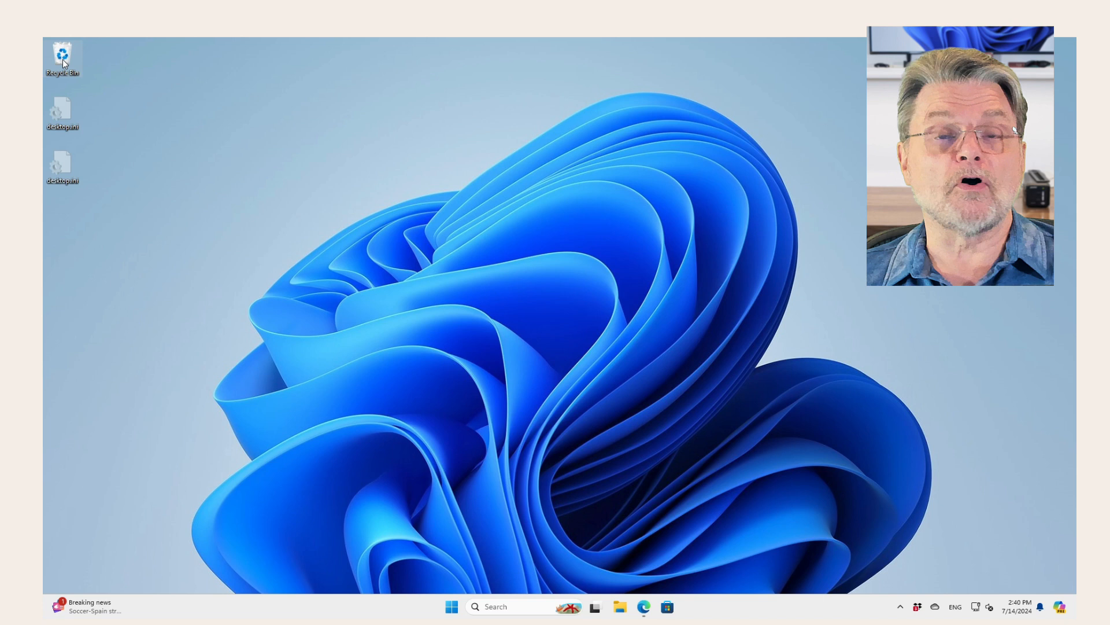
right_click(62, 58)
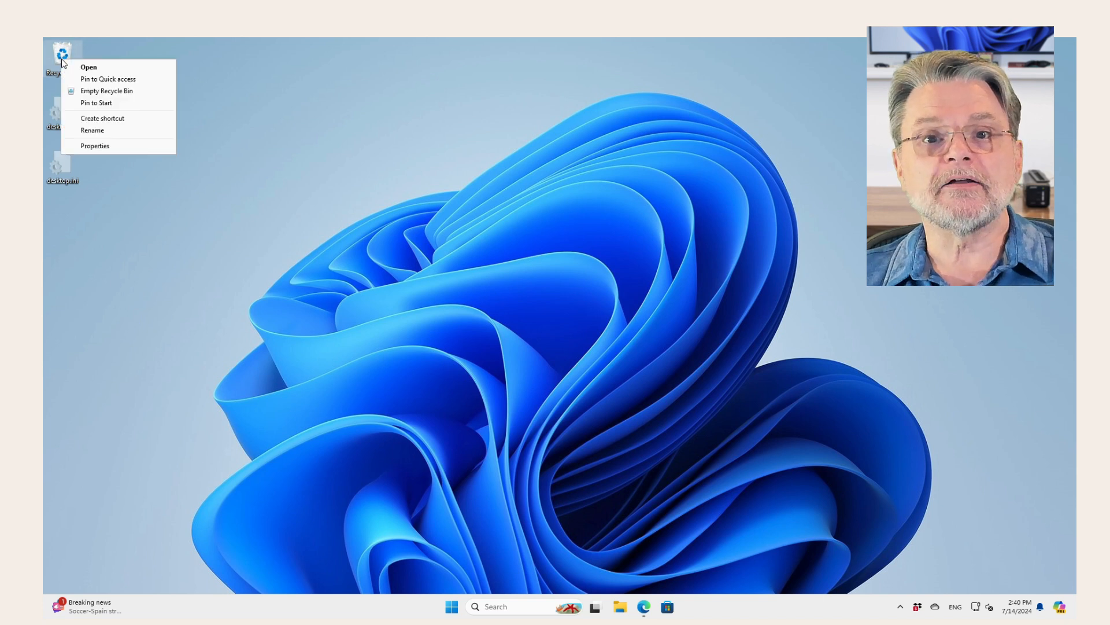
mouse_move(106, 91)
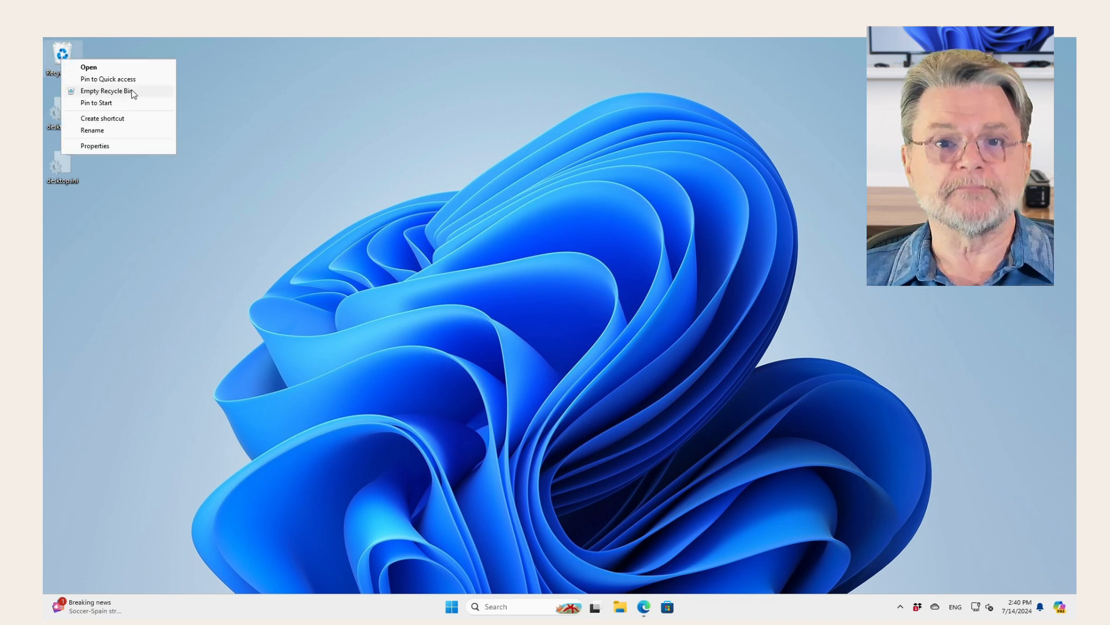
left_click(107, 91)
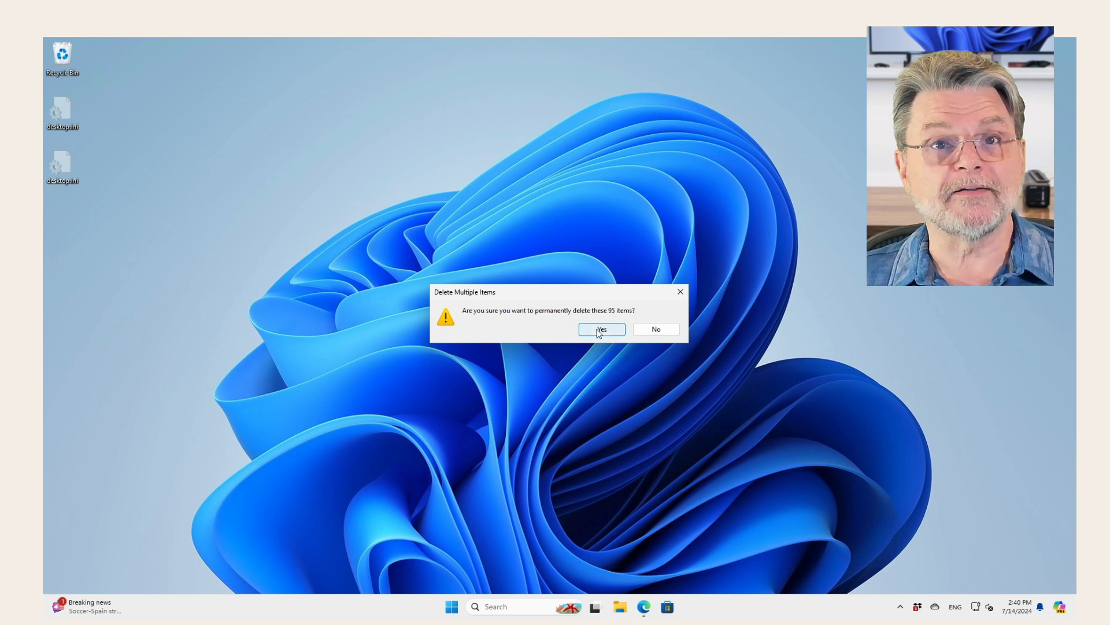
left_click(601, 329)
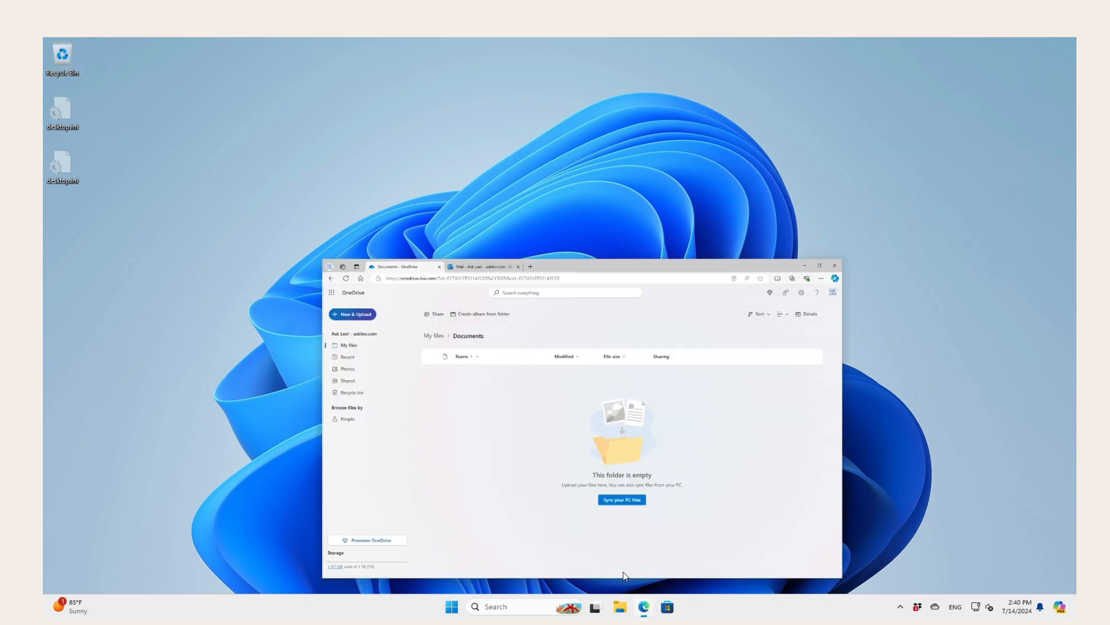
Maximize the OneDrive browser window and show the top-level My files folders.
left_click(819, 265)
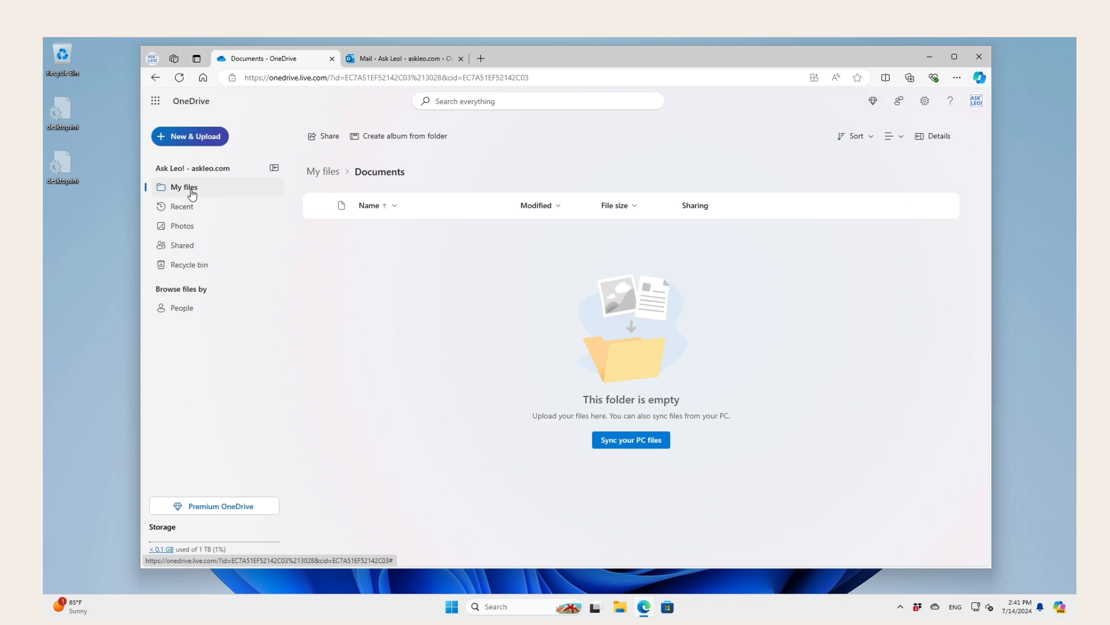
left_click(183, 186)
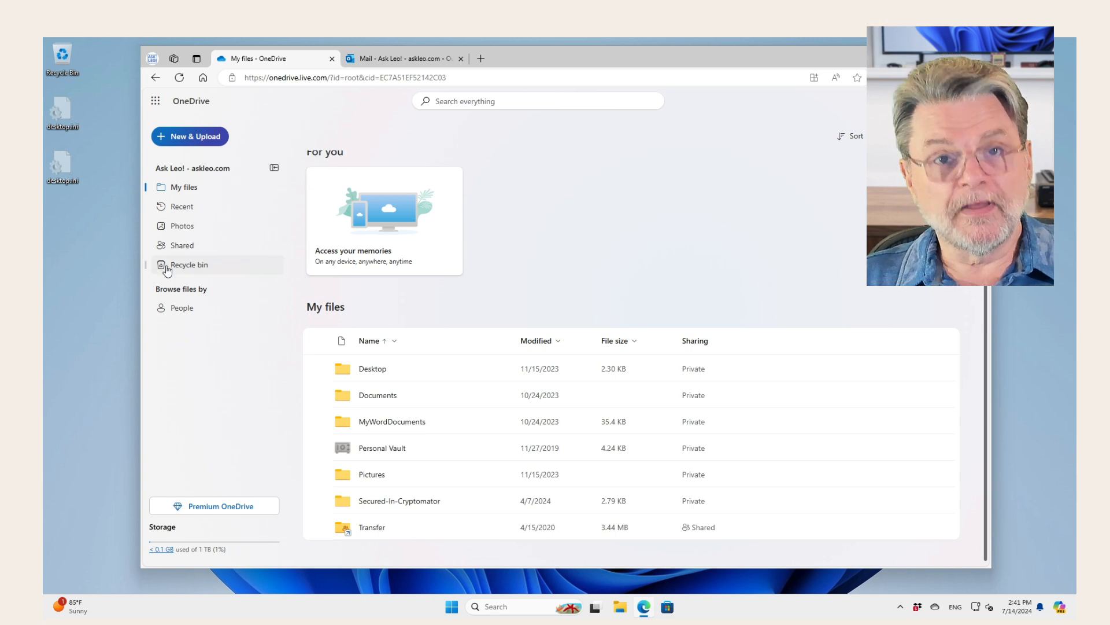
mouse_move(188, 265)
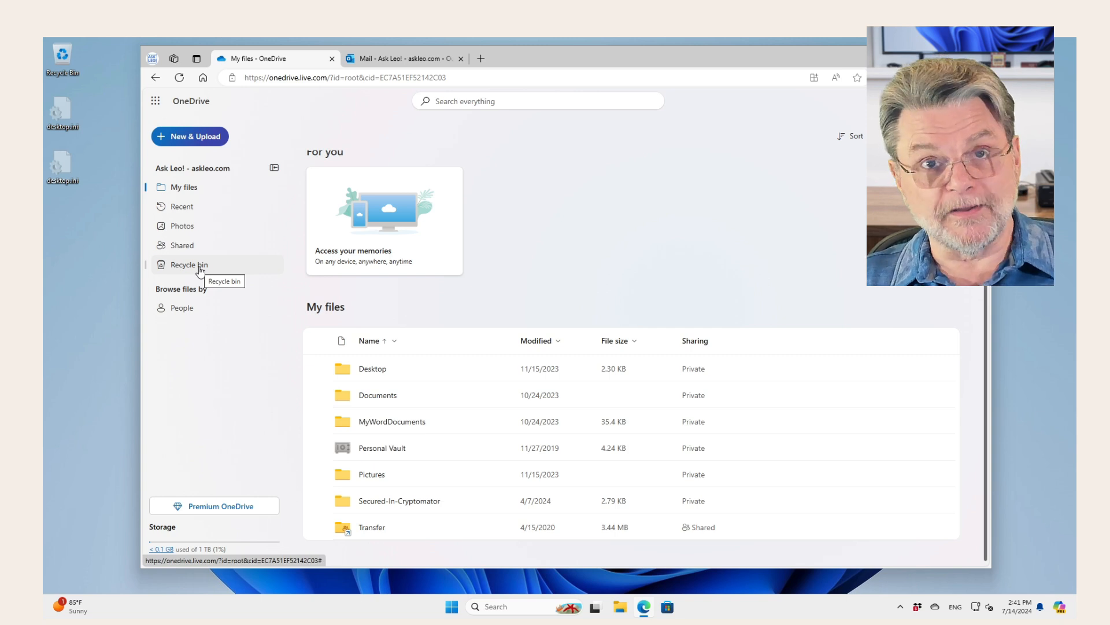
mouse_move(485, 376)
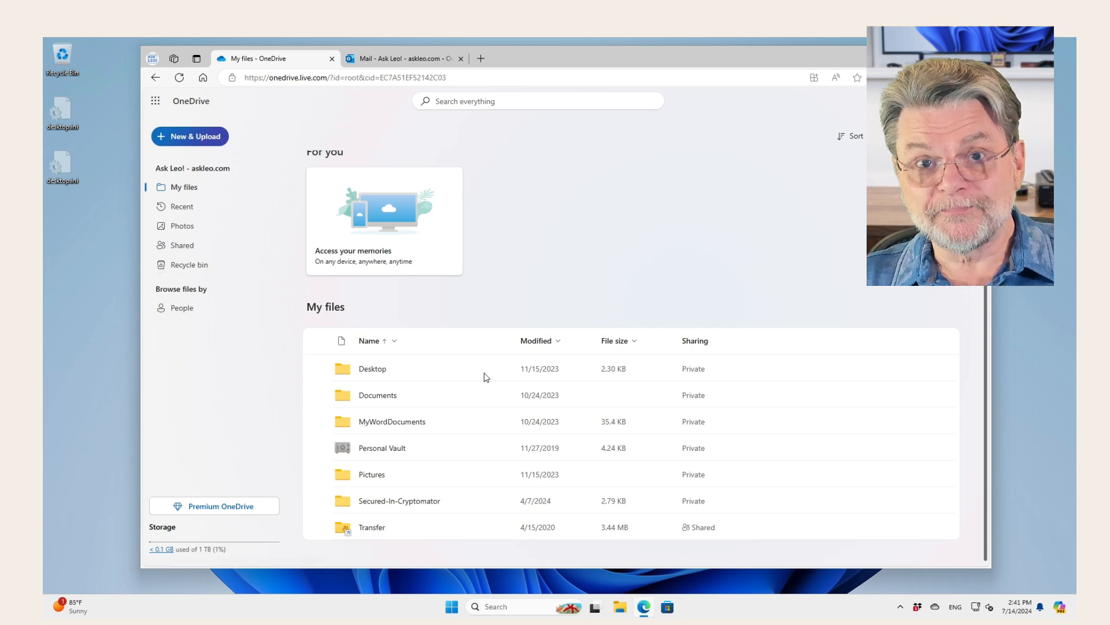
mouse_move(486, 369)
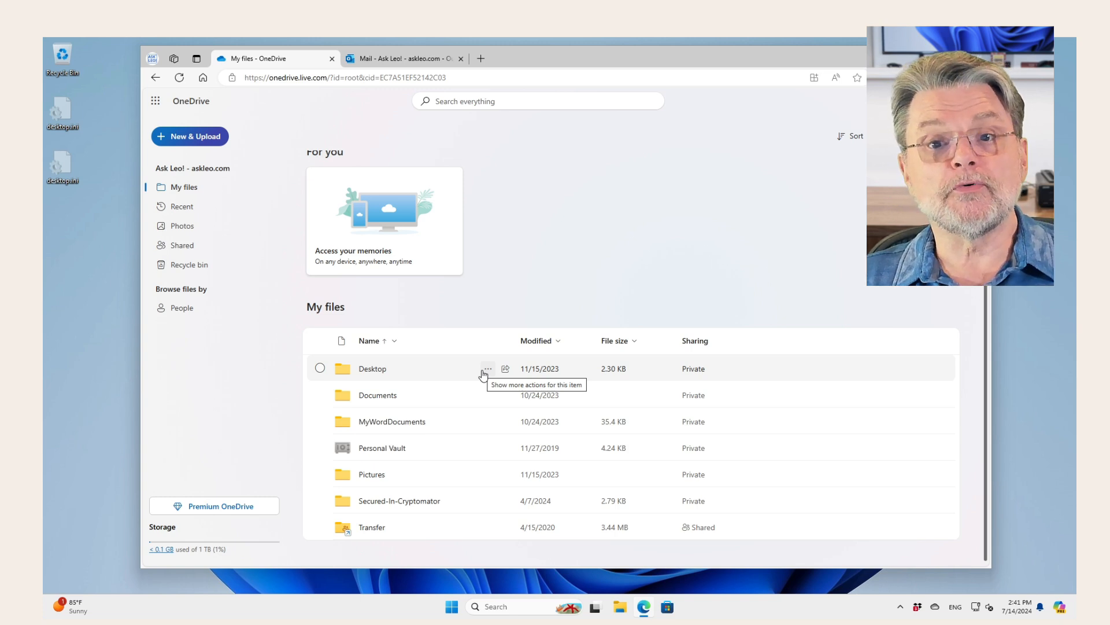
mouse_move(261, 291)
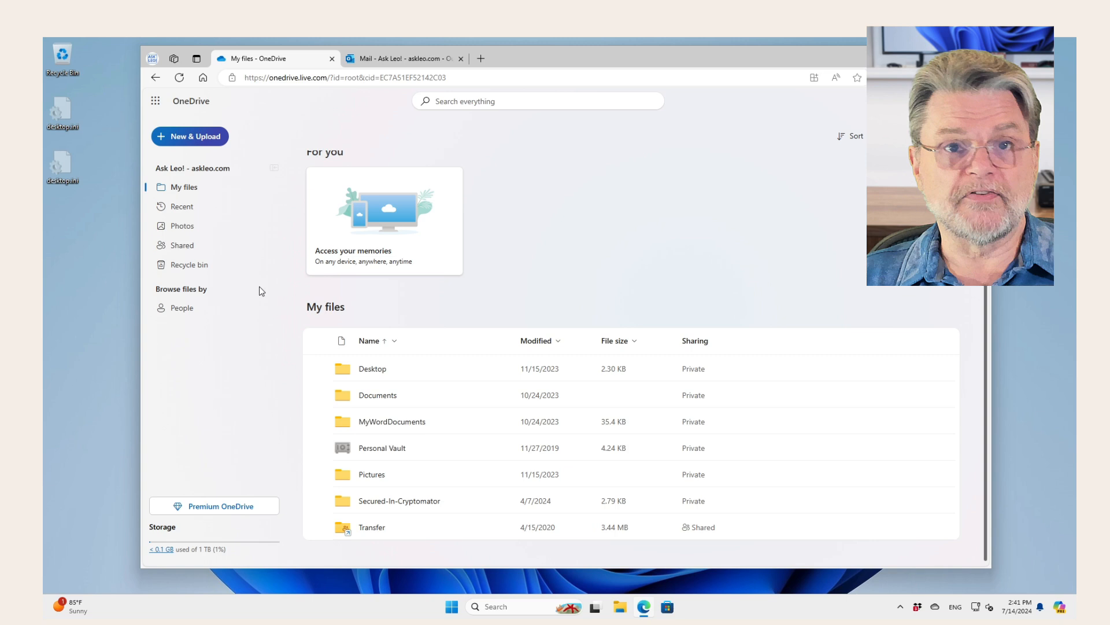
mouse_move(188, 264)
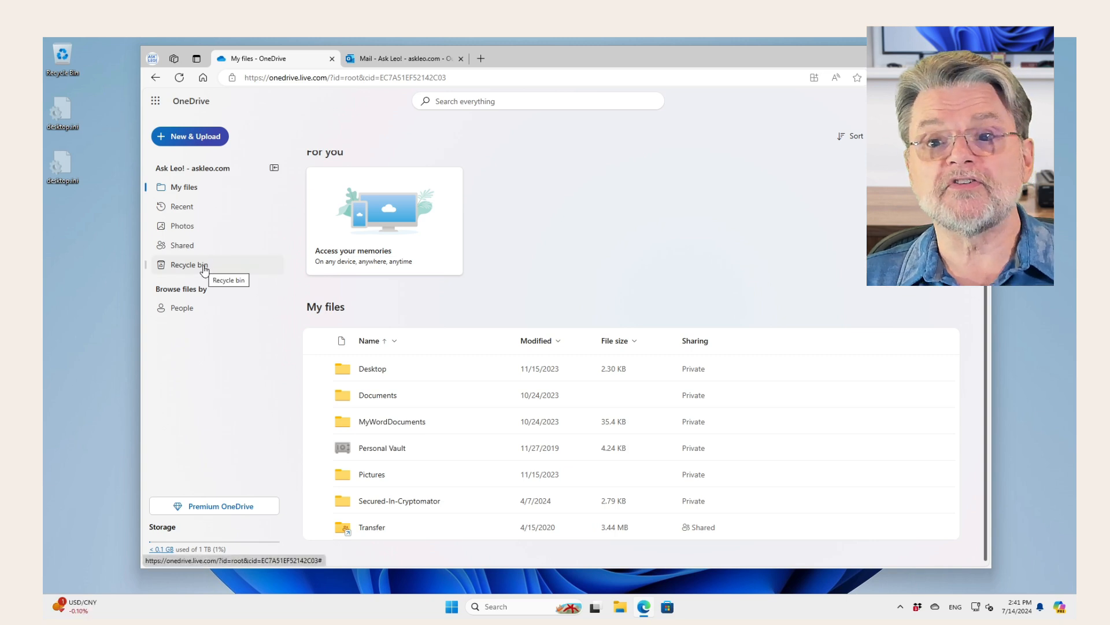
Empty the OneDrive recycle bin, permanently deleting example1.txt and Document.docx.
left_click(188, 264)
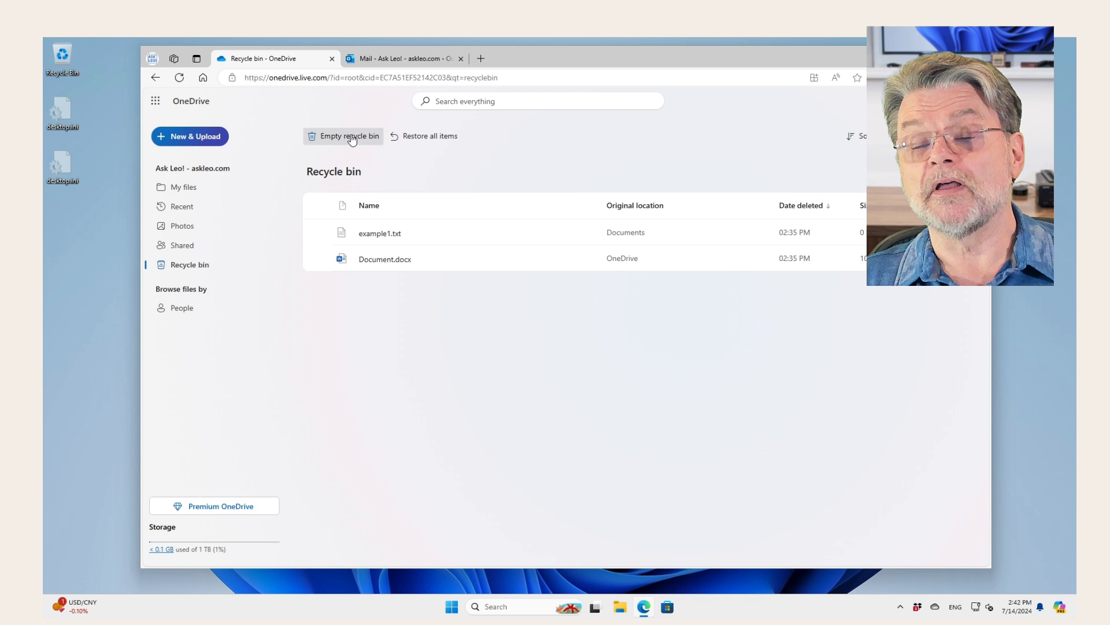
left_click(348, 136)
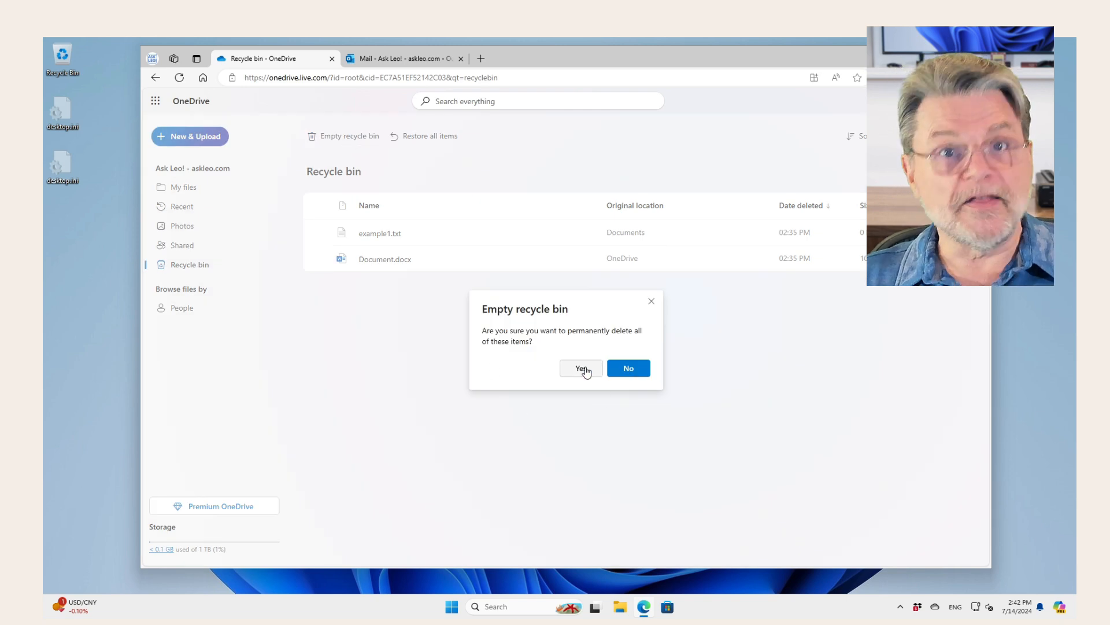
left_click(581, 368)
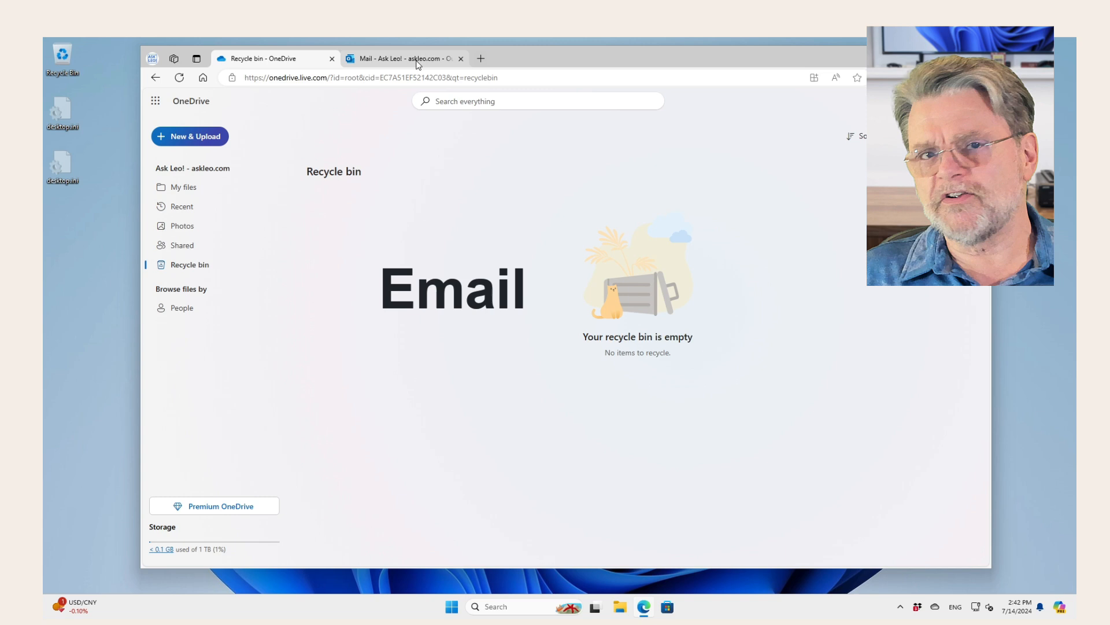
Empty Outlook.com's Deleted Items folder, permanently deleting both Google messages.
left_click(403, 57)
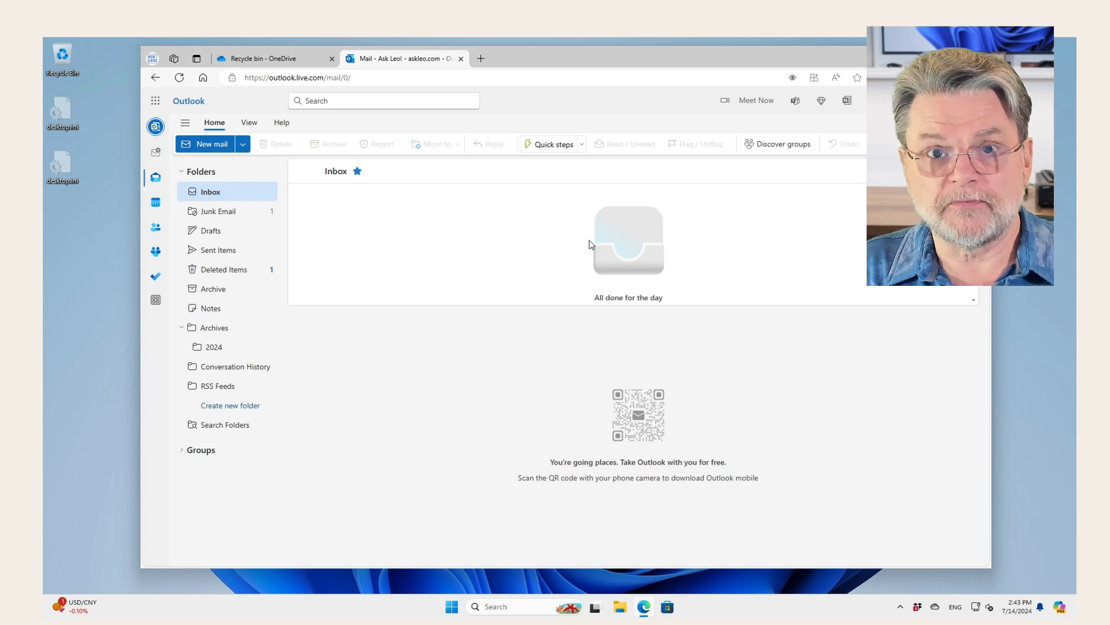
mouse_move(486, 280)
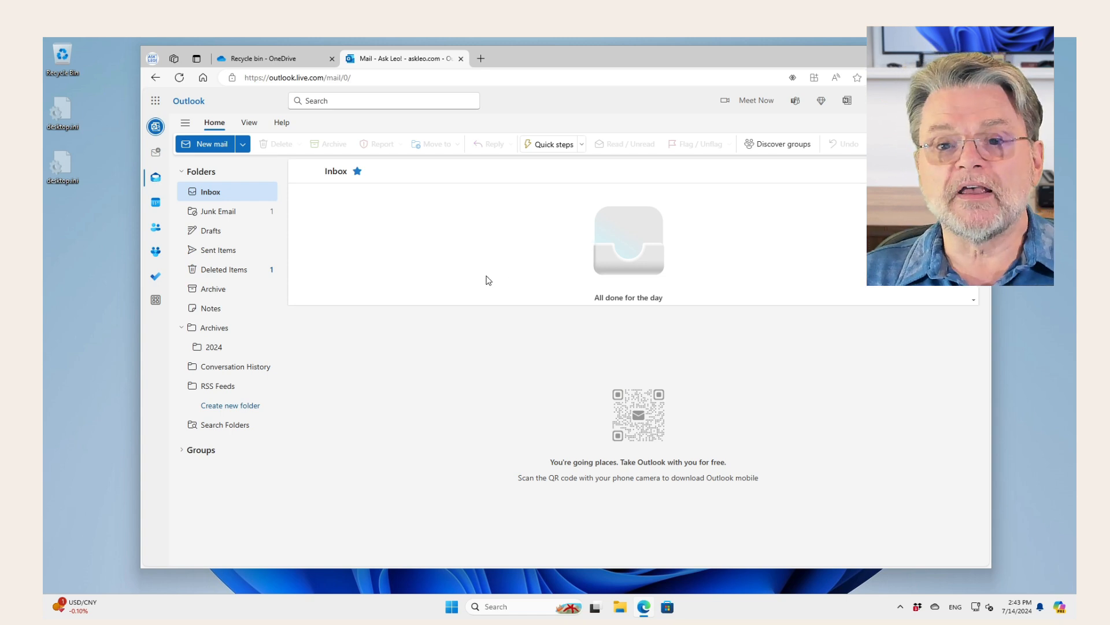
left_click(225, 269)
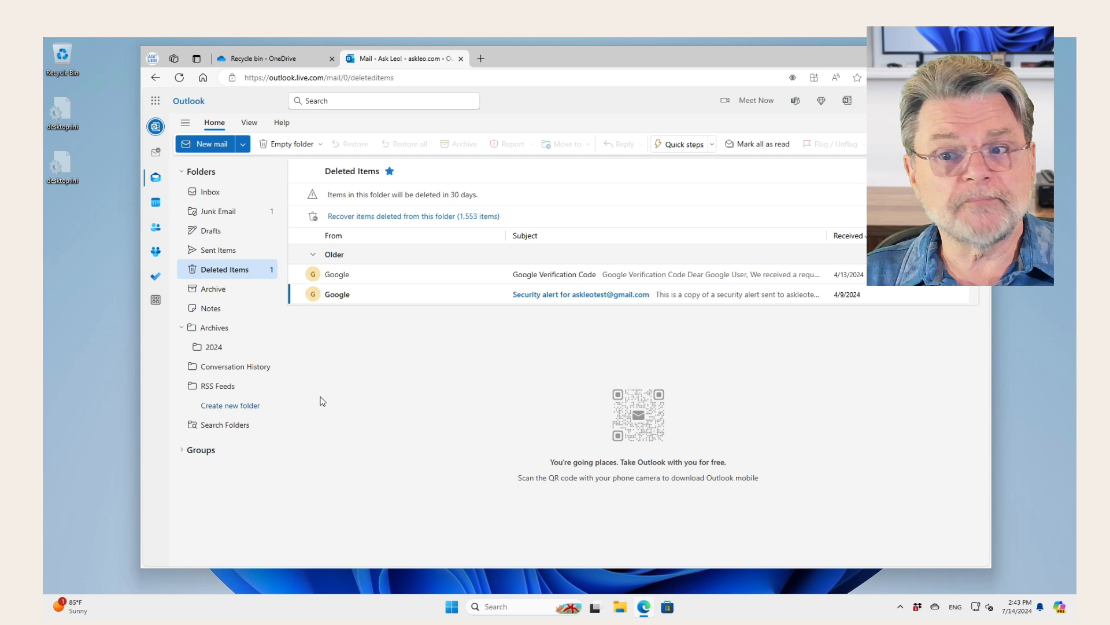
mouse_move(395, 373)
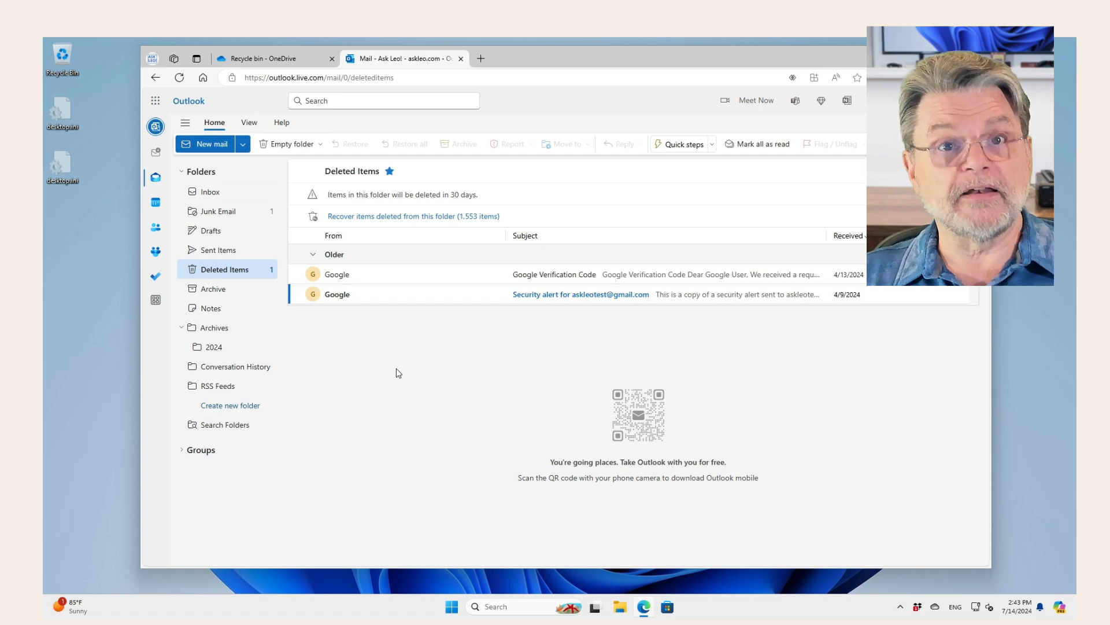
mouse_move(624, 186)
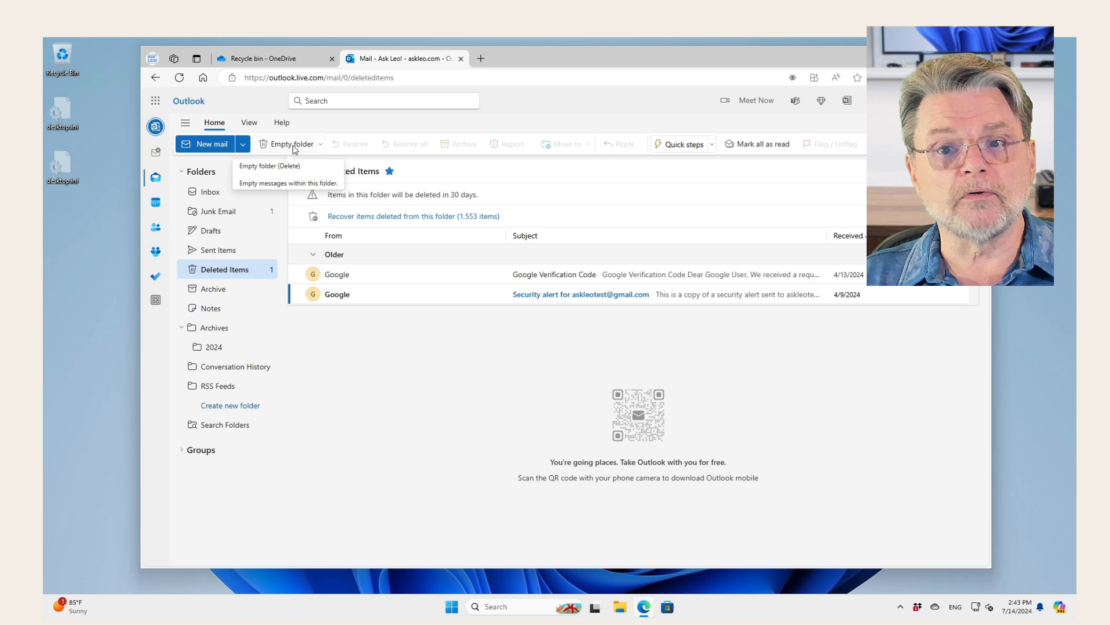
left_click(269, 166)
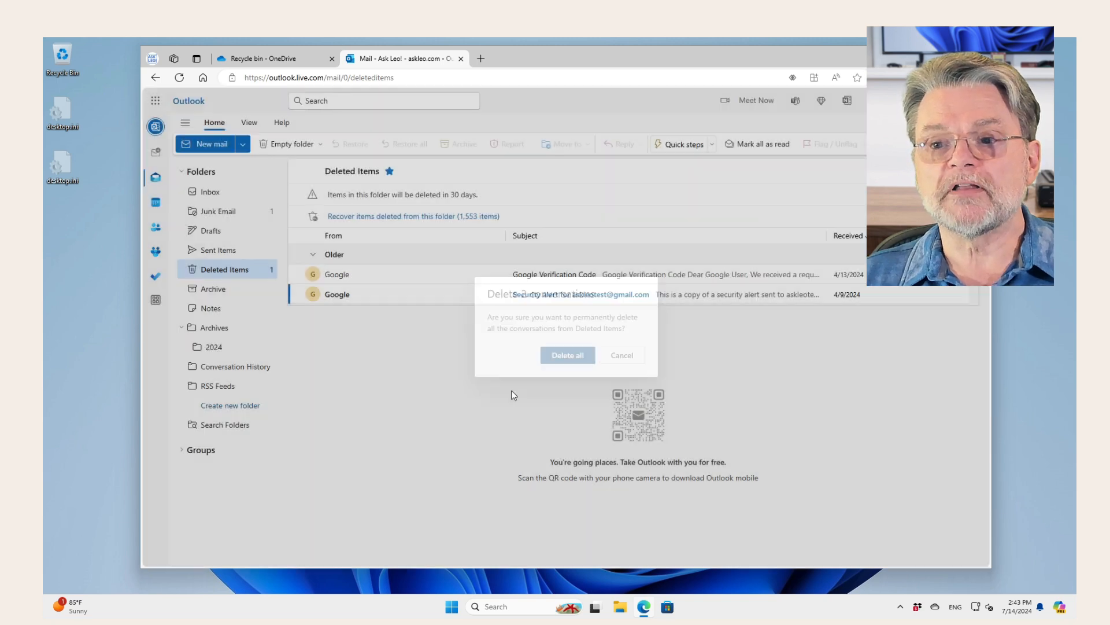
left_click(567, 354)
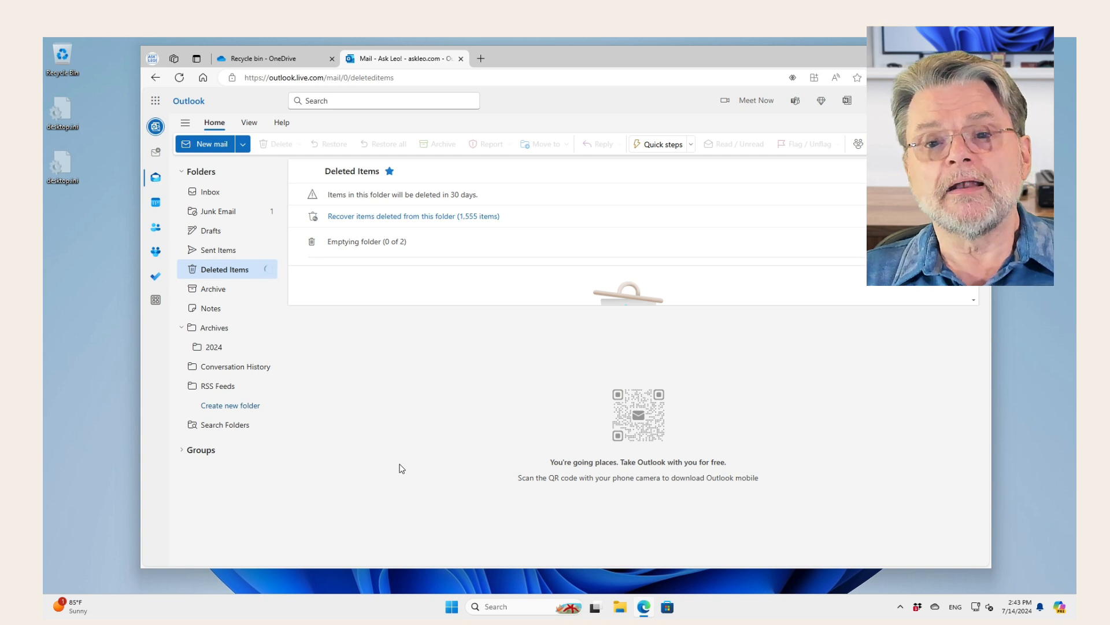
mouse_move(307, 395)
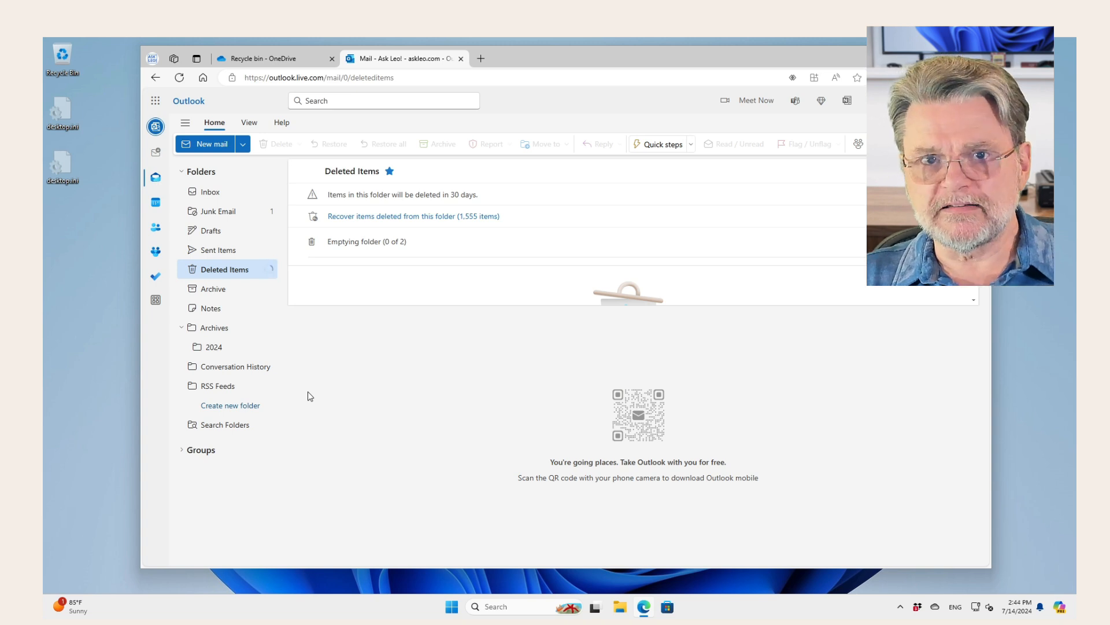
mouse_move(212, 216)
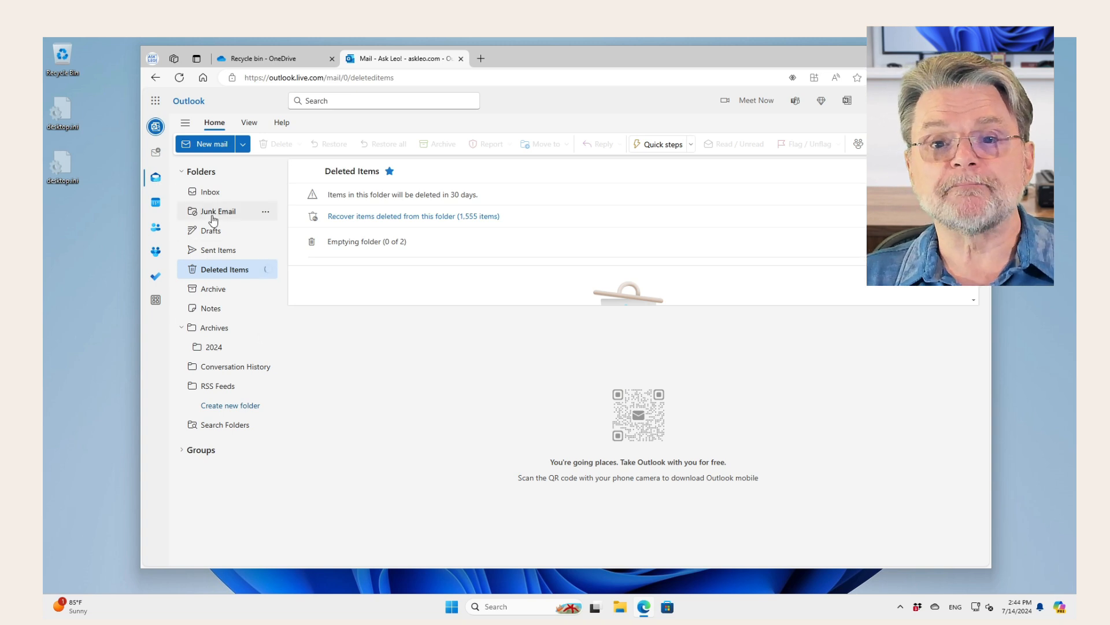
mouse_move(217, 211)
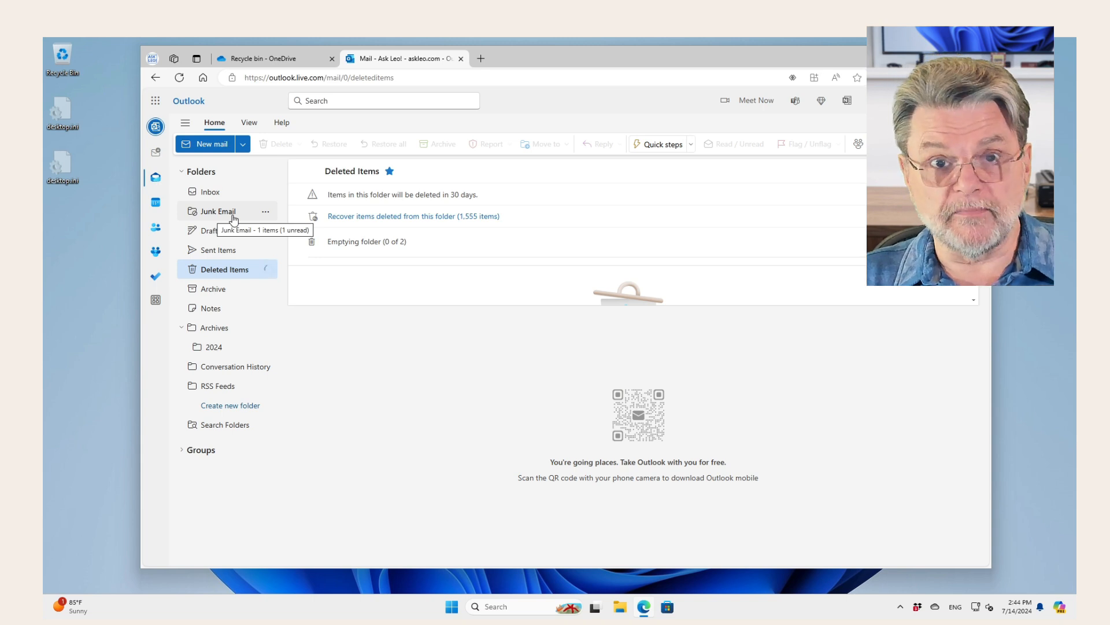
Empty the Junk Email folder, permanently deleting its single Google security alert.
left_click(218, 211)
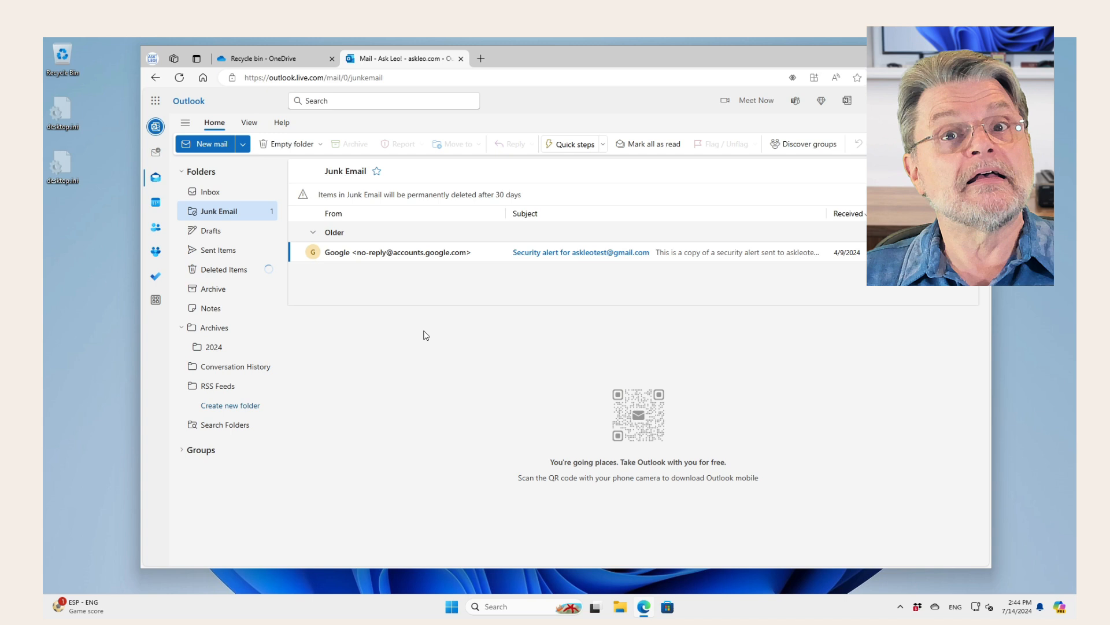
mouse_move(365, 301)
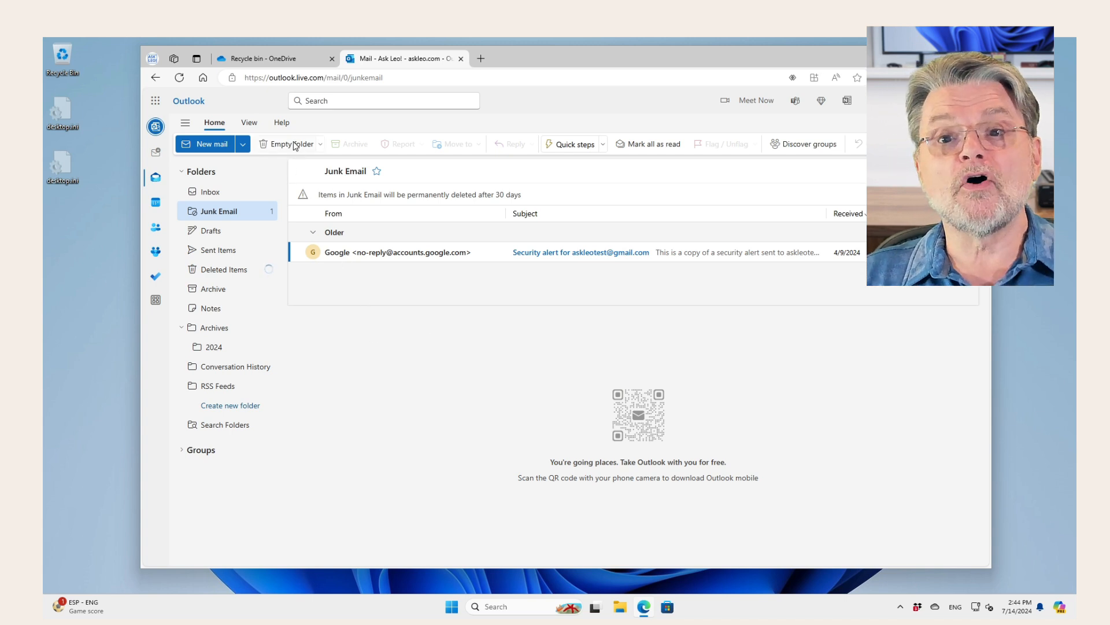
left_click(286, 144)
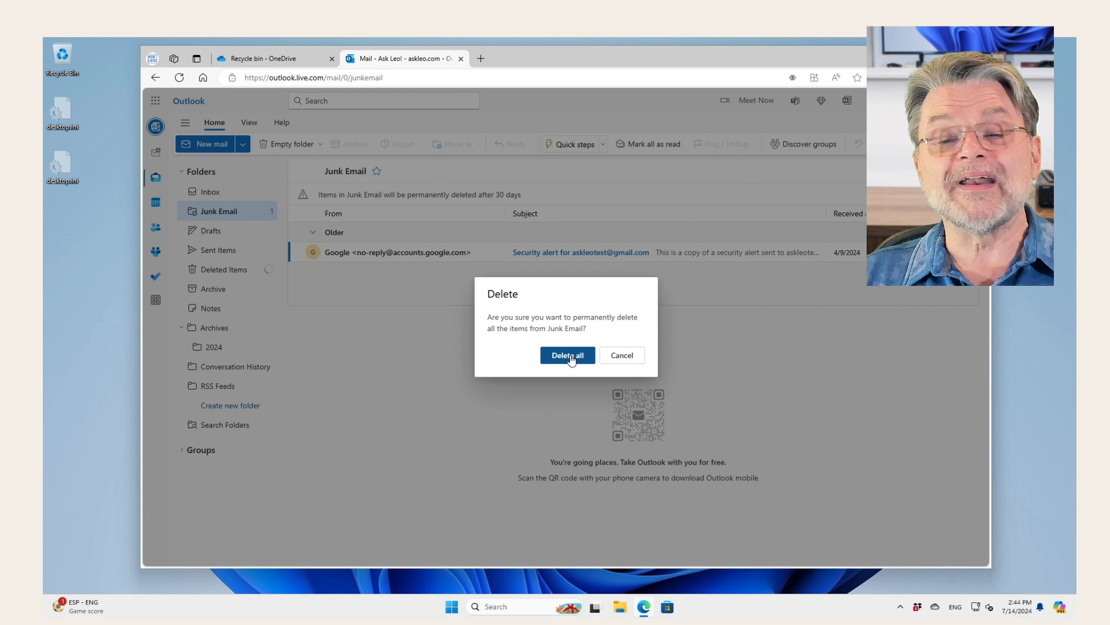
left_click(567, 354)
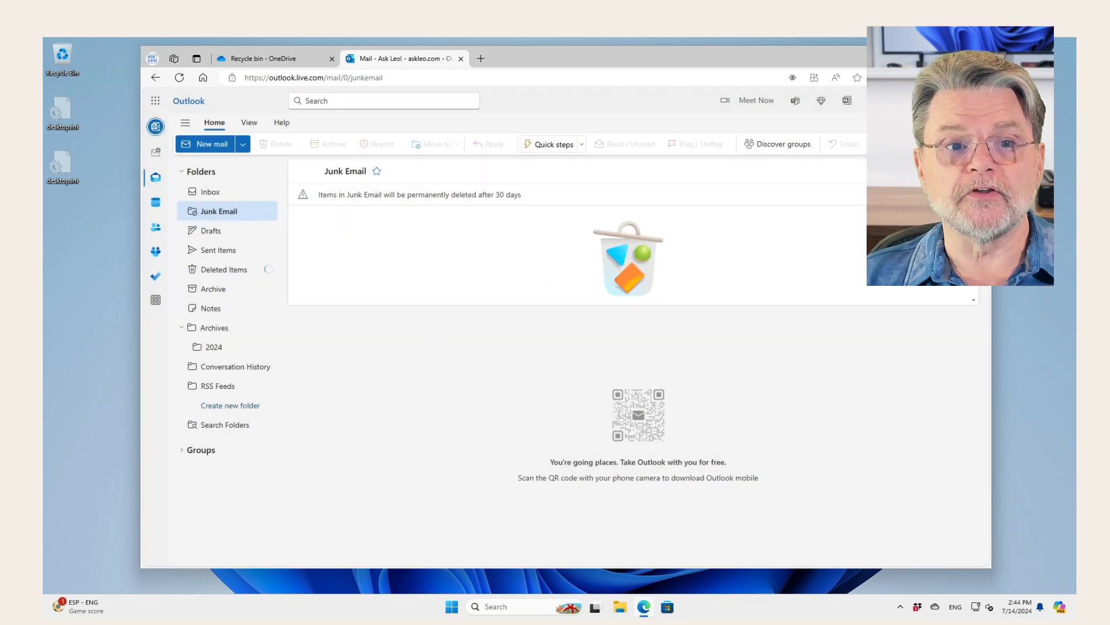
mouse_move(373, 384)
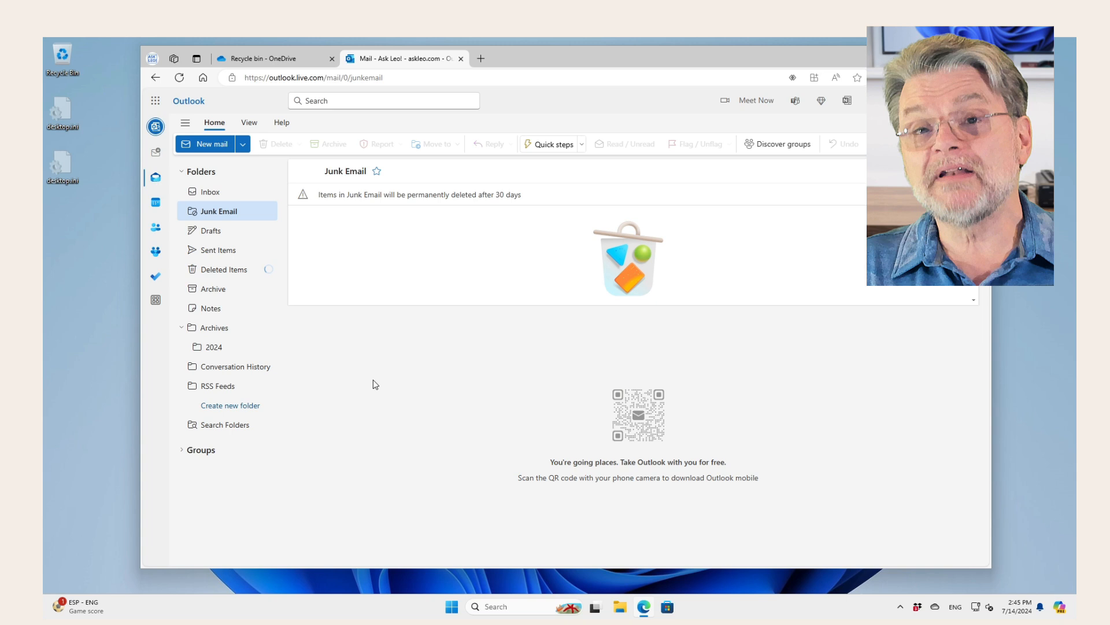
mouse_move(382, 401)
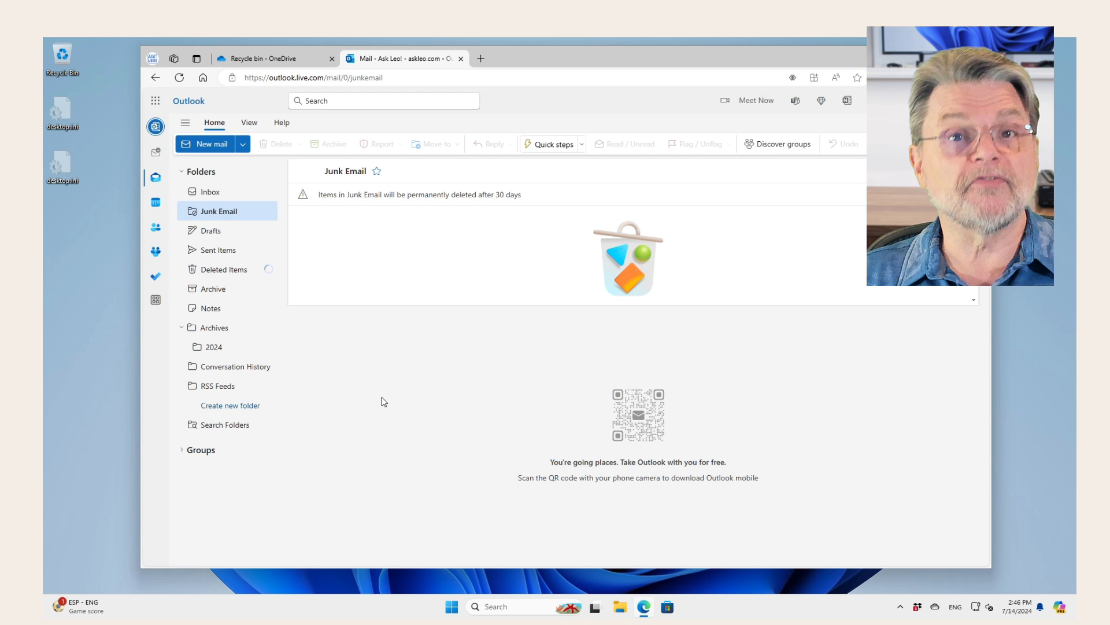
mouse_move(407, 398)
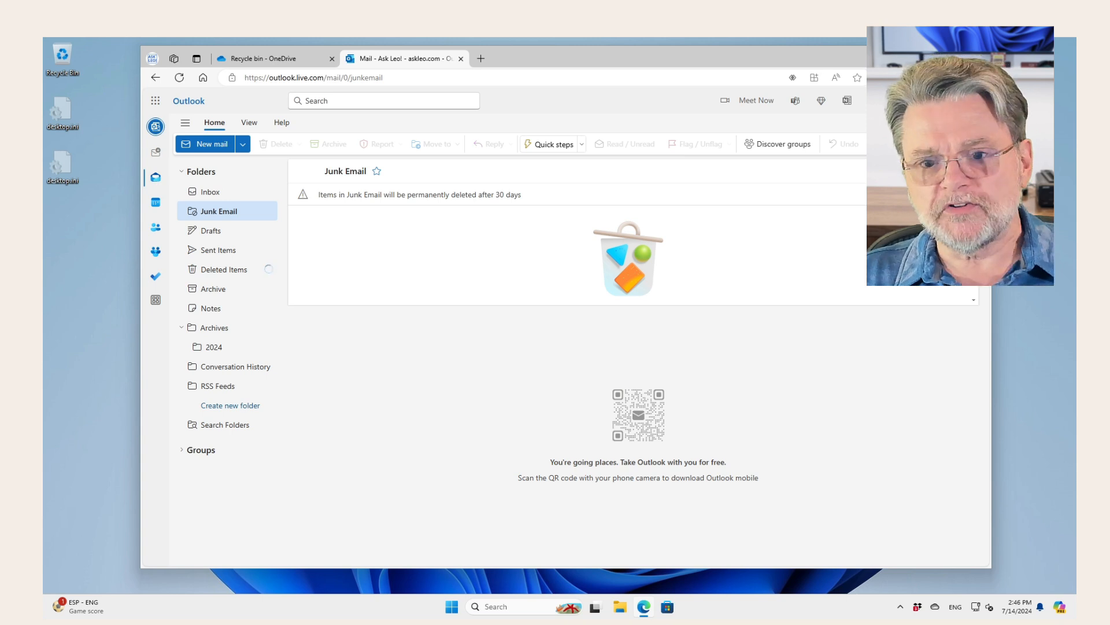
Return to the OneDrive tab and show Manage storage, with under 0.1 GB of 1 TB used.
left_click(275, 58)
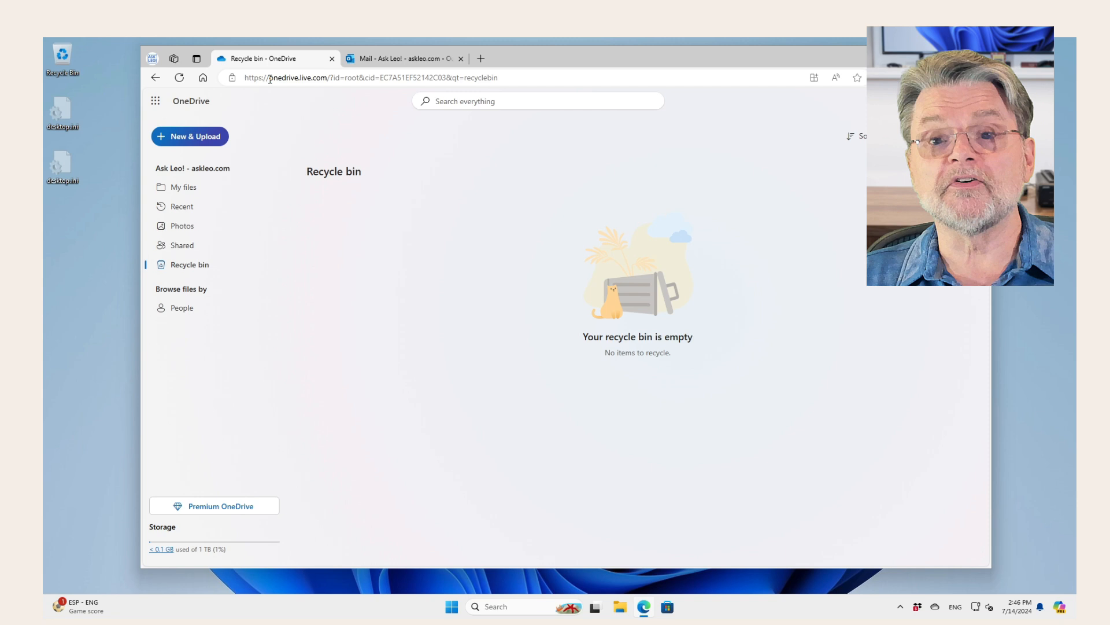
mouse_move(160, 551)
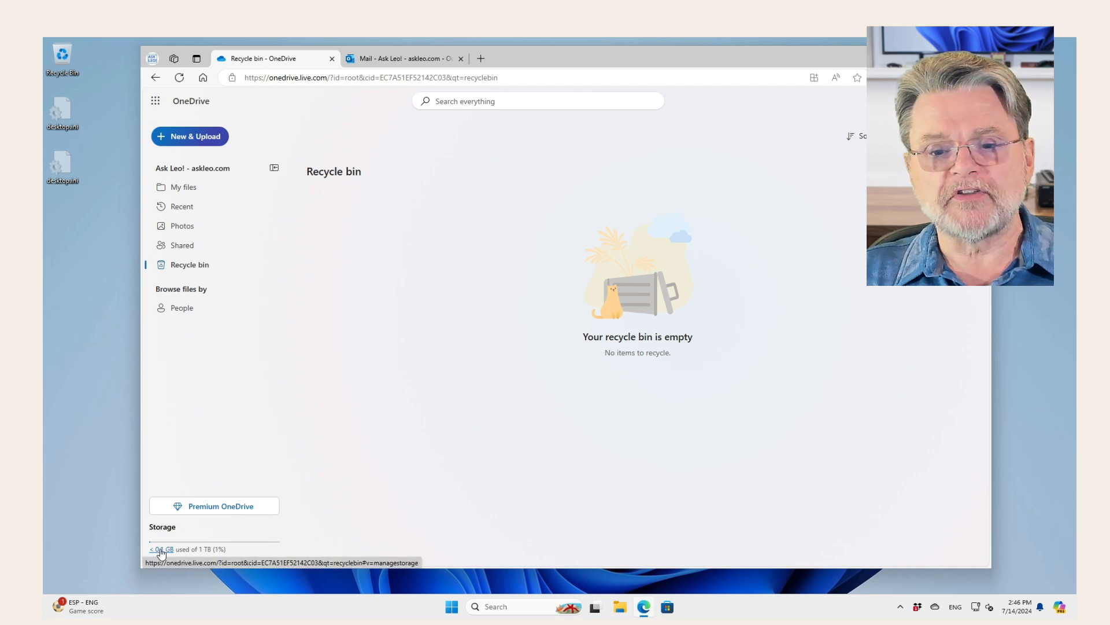
left_click(160, 549)
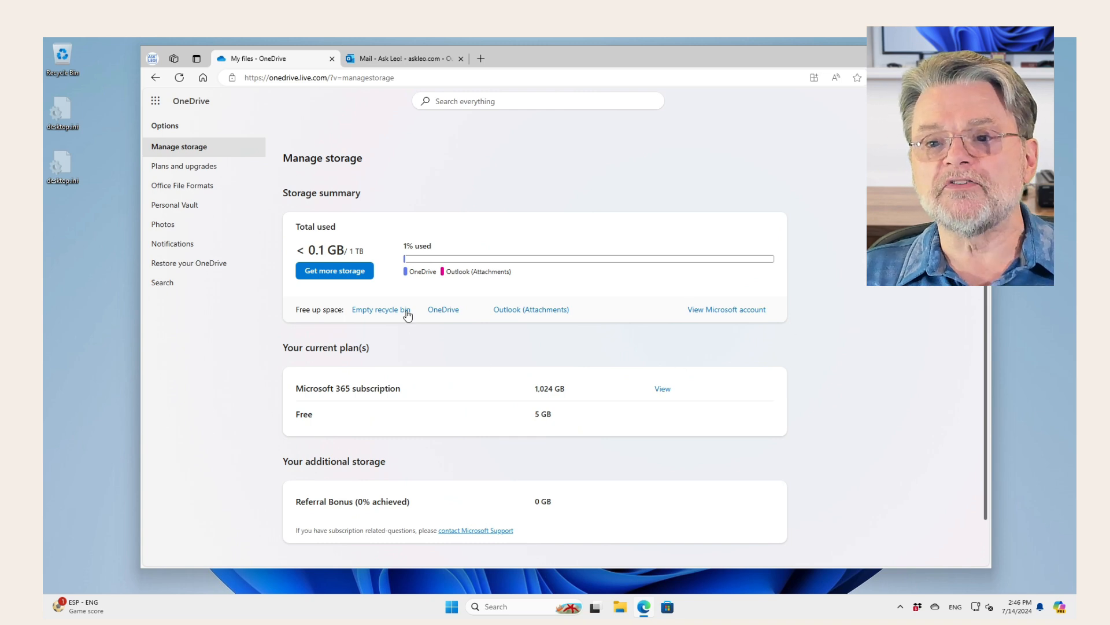
mouse_move(473, 283)
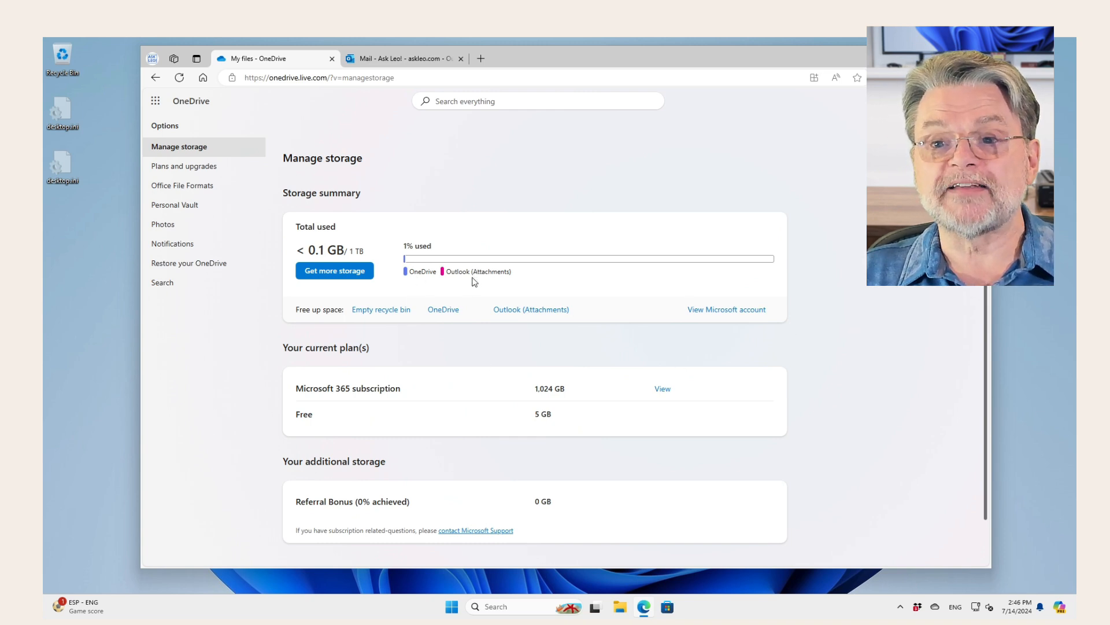